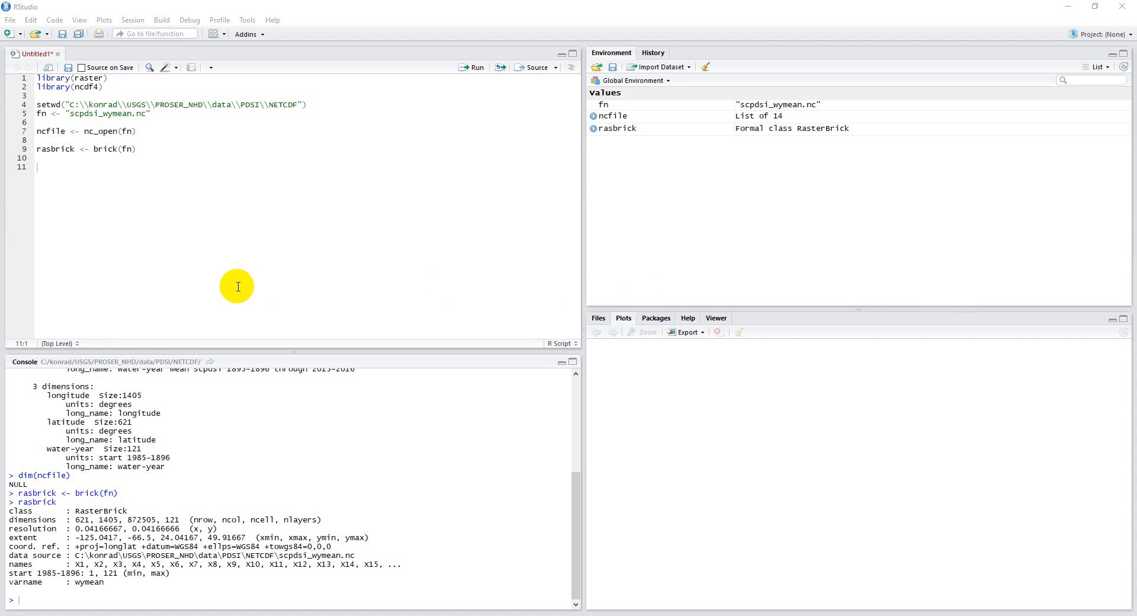
mouse_move(138, 181)
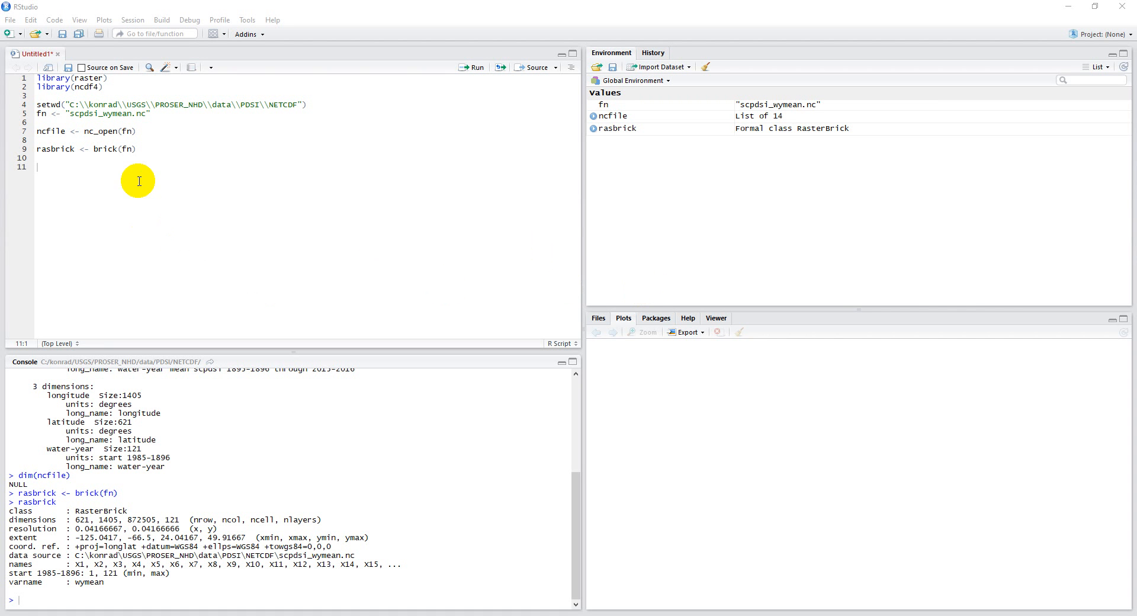
mouse_move(104, 174)
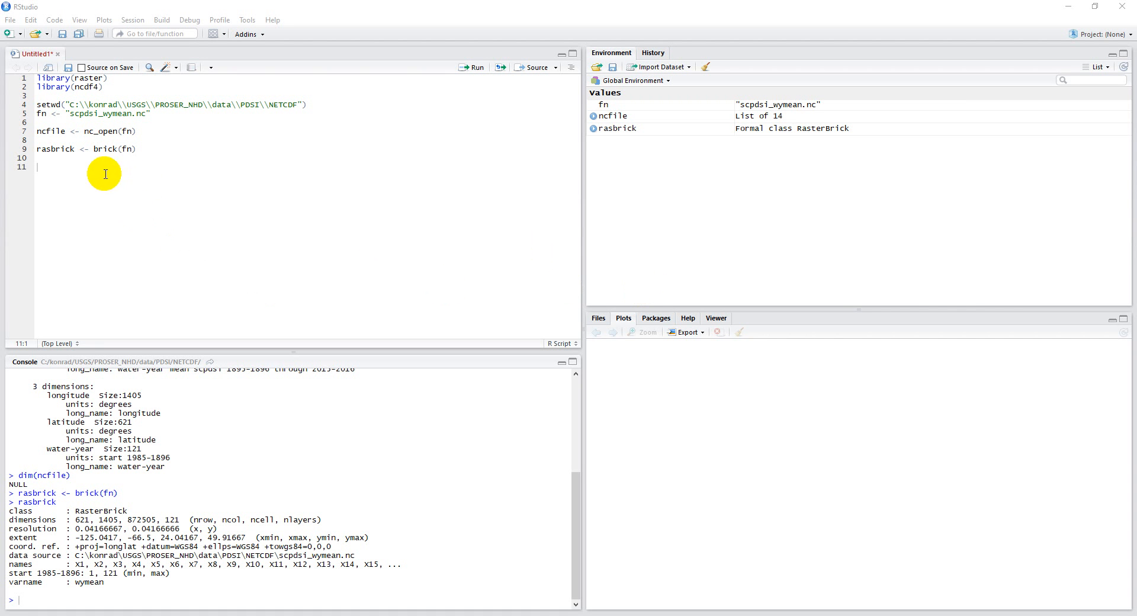
mouse_move(80, 150)
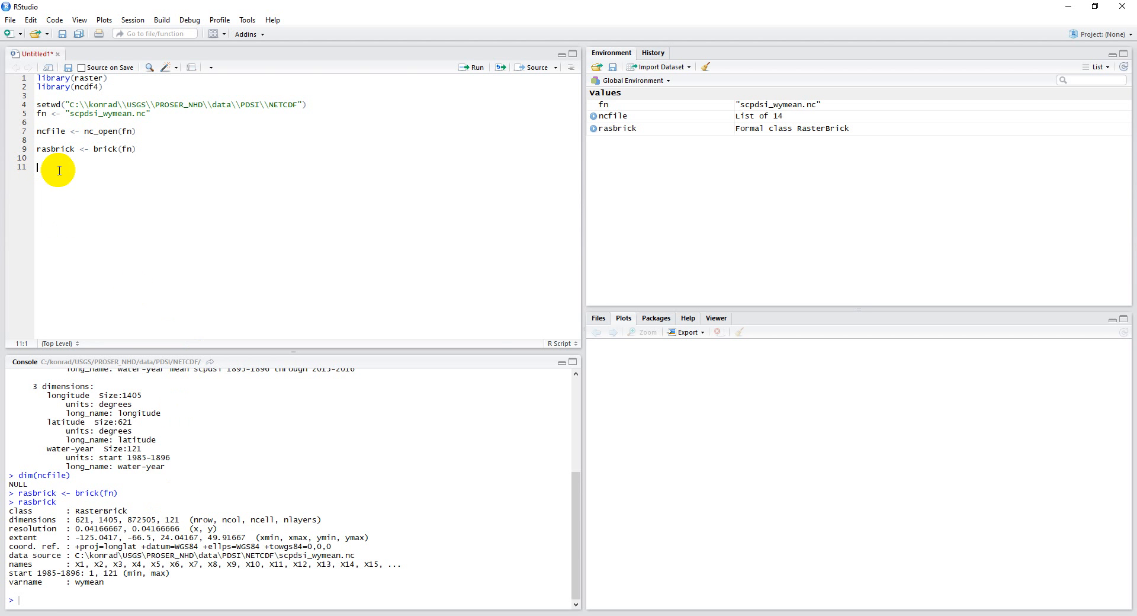
Write and run rasmean <- mean(rasbrick) to create the mean RasterLayer.
text(mea)
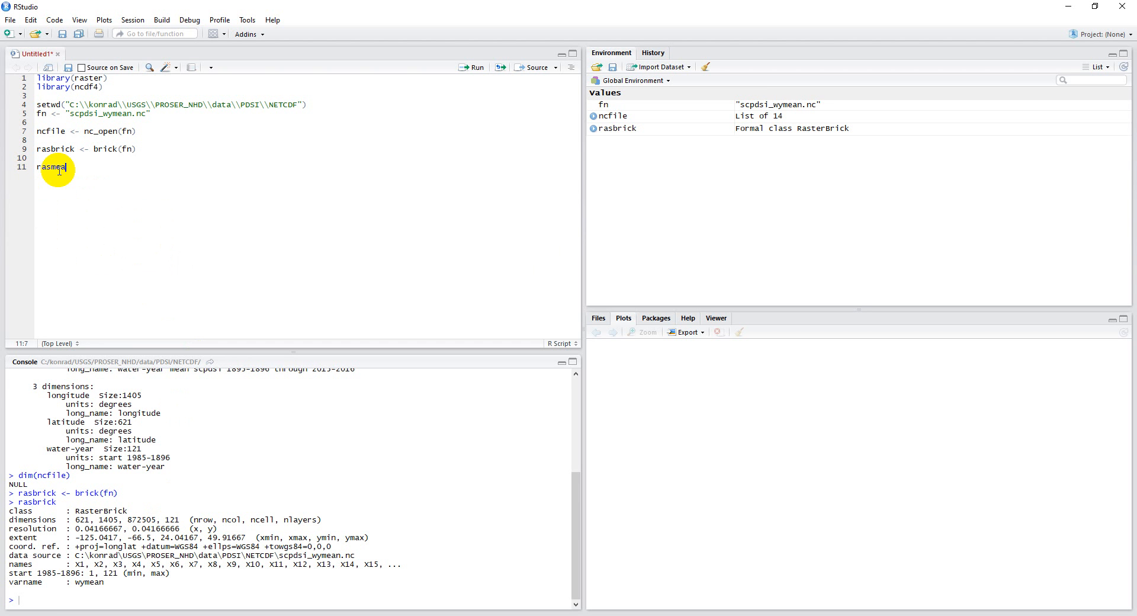
text(<-)
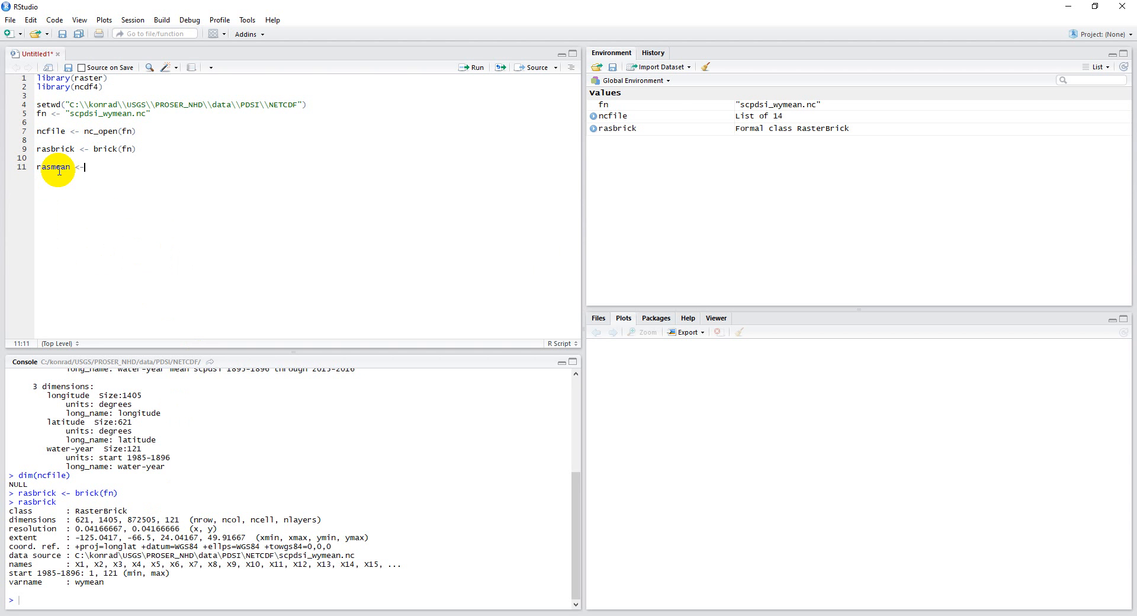
text(mean)
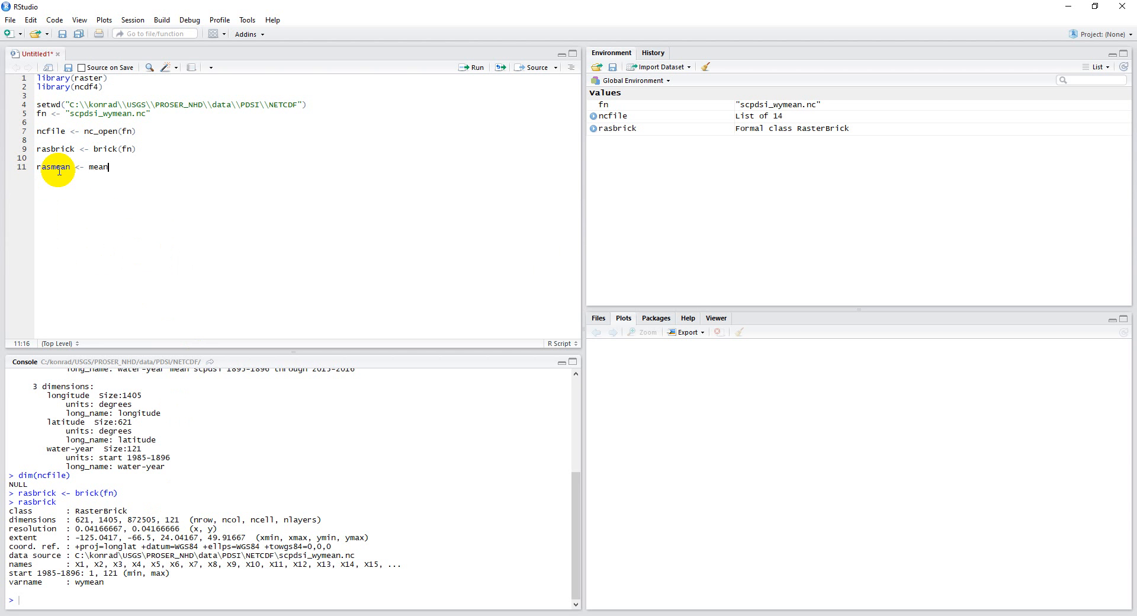
text((rasbrick)
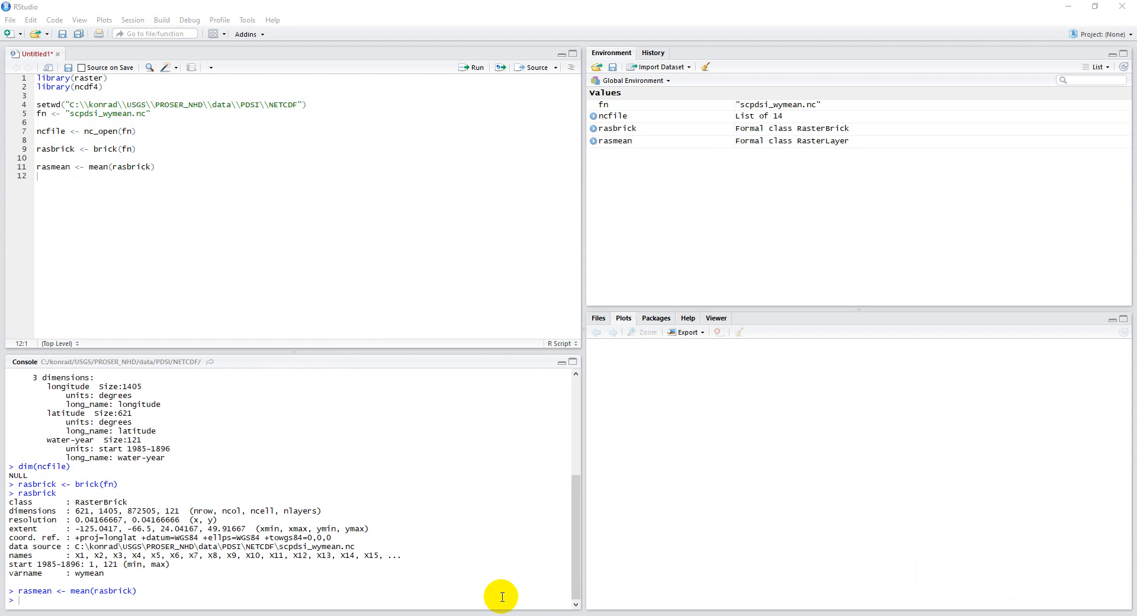
mouse_move(201, 605)
text(rasmean)
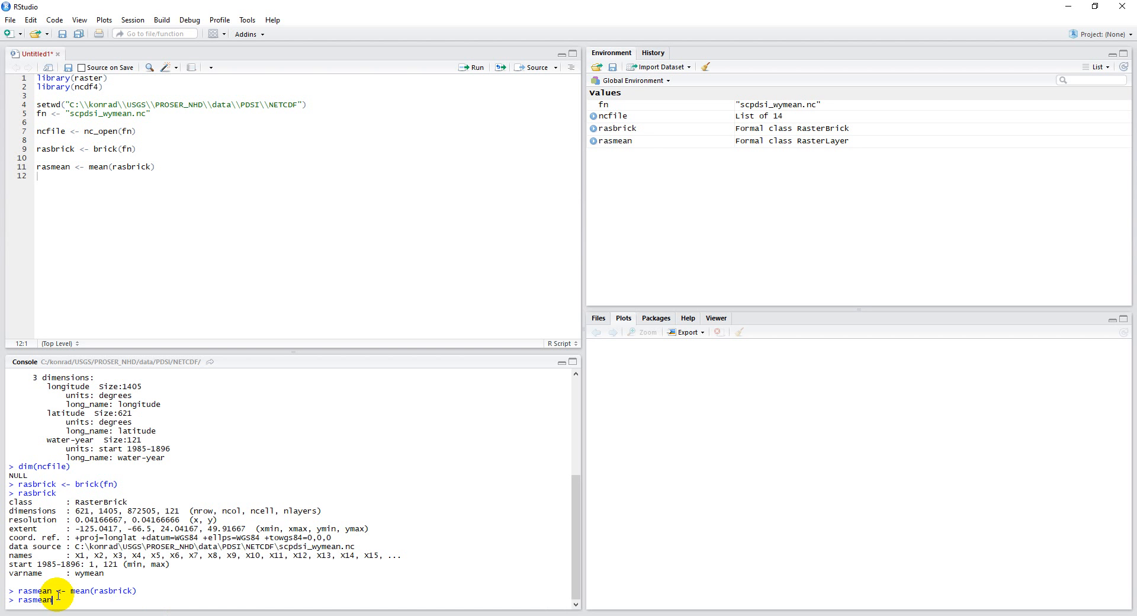
Print rasmean in the console, showing one layer with values -2.895416 to 1.883005.
key(enter)
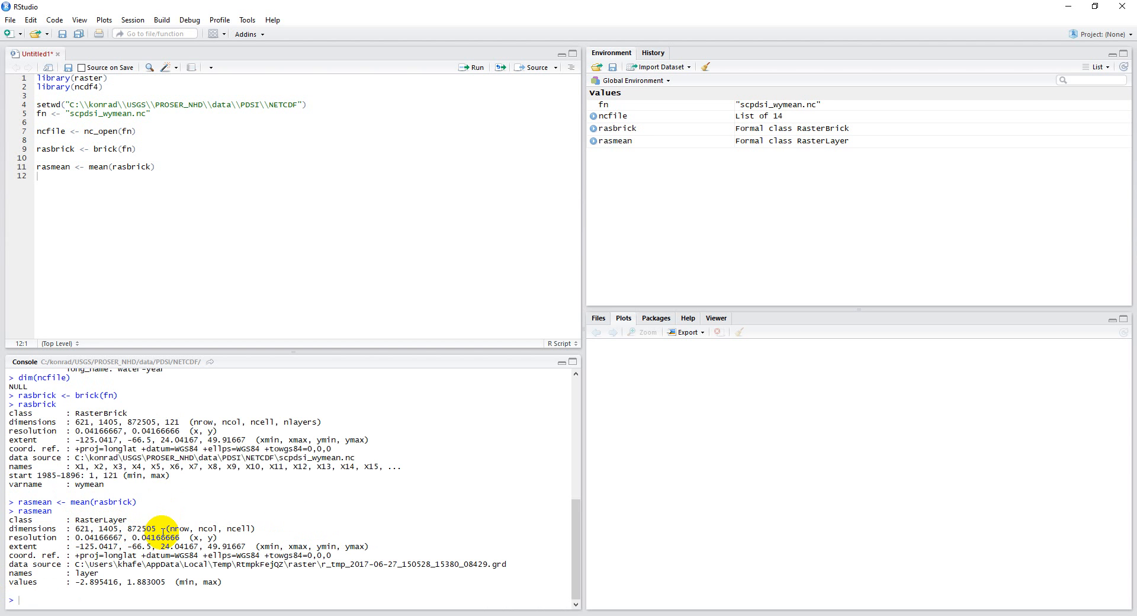
mouse_move(167, 421)
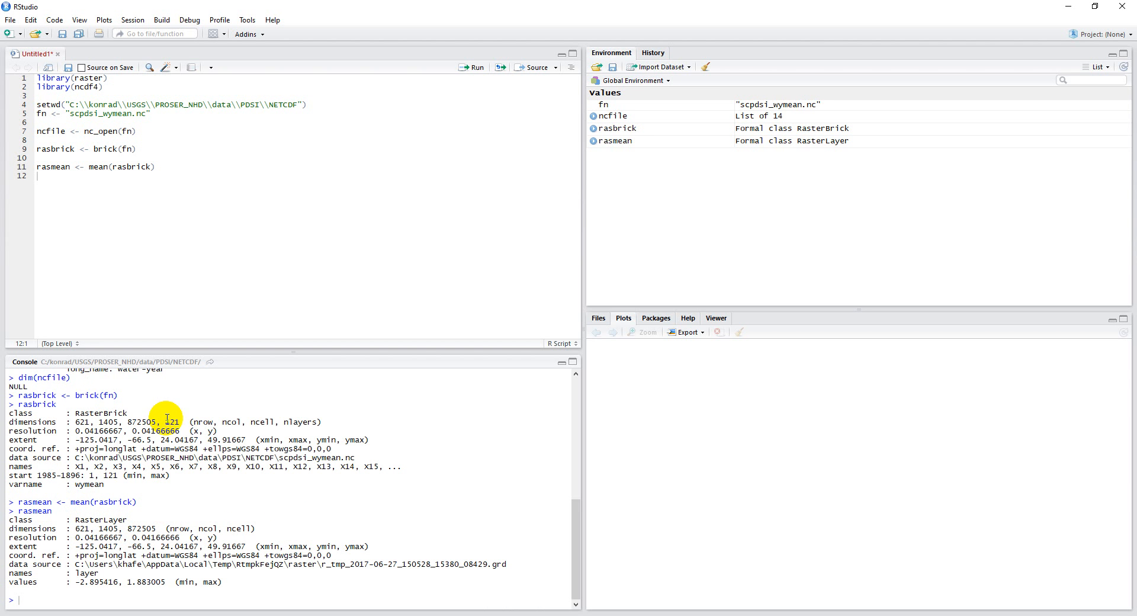
double_click(173, 422)
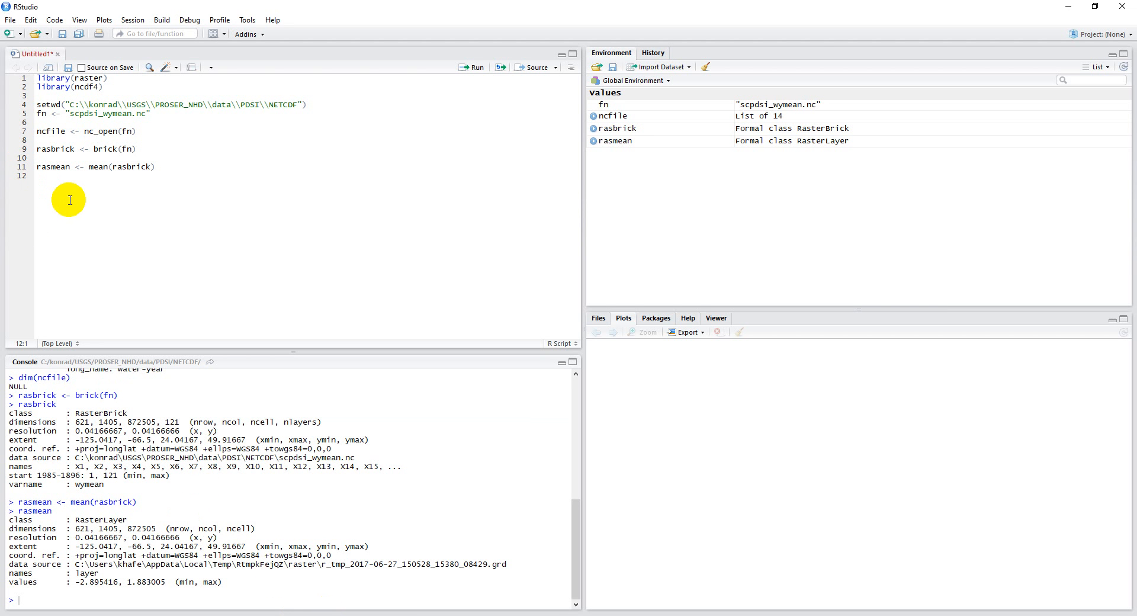
Run rassd <- sd(rasbrick), which fails with a cannot-coerce-S4 error, and highlight it.
text(rassd)
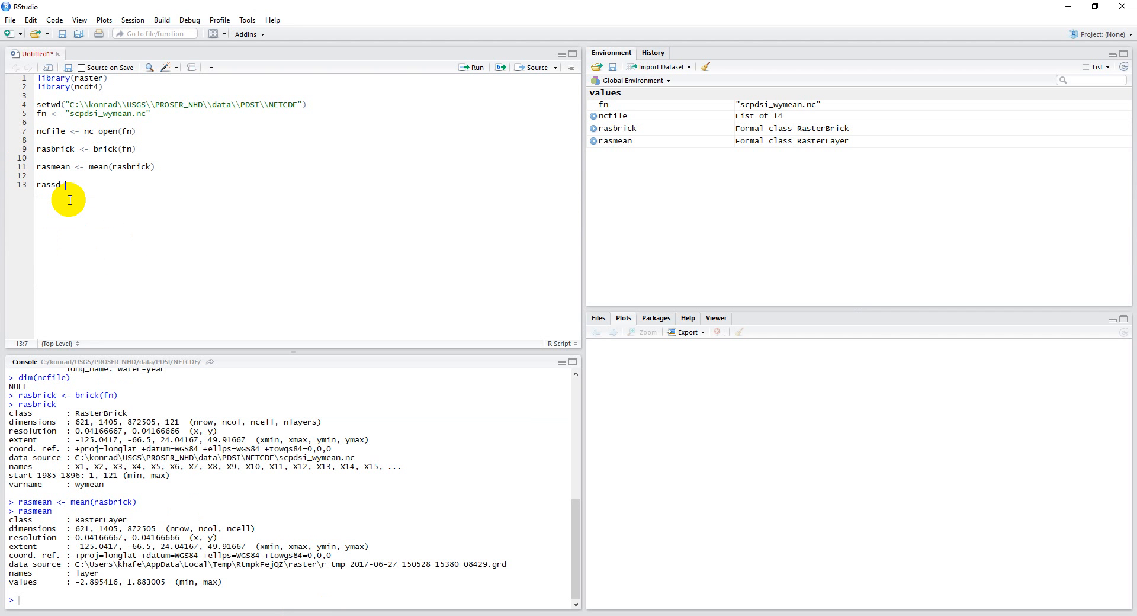
text(<-)
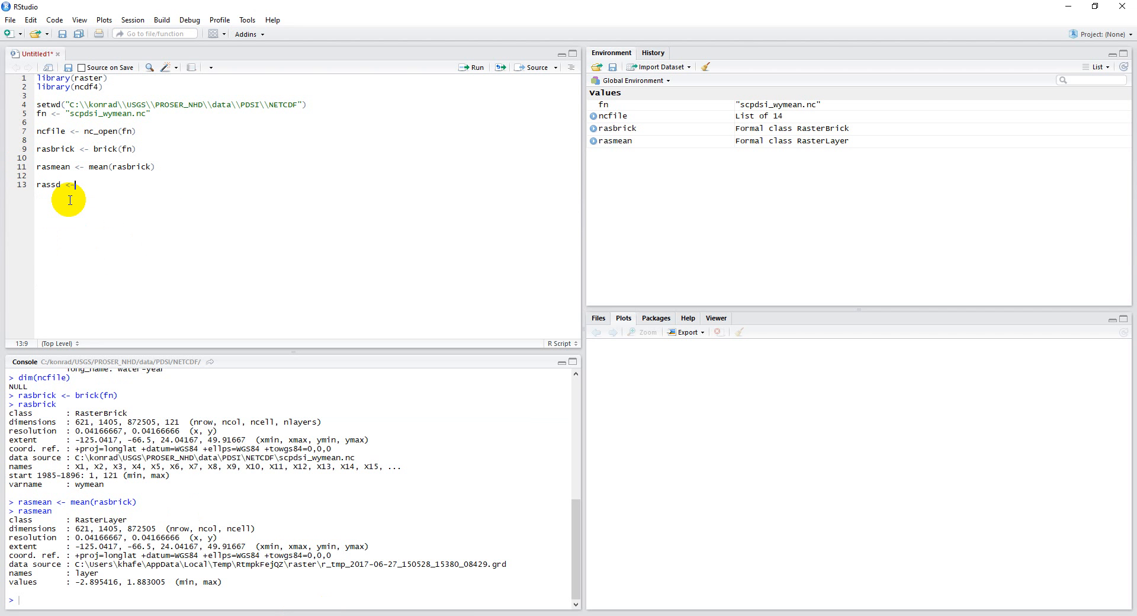
text(sd(rasb)
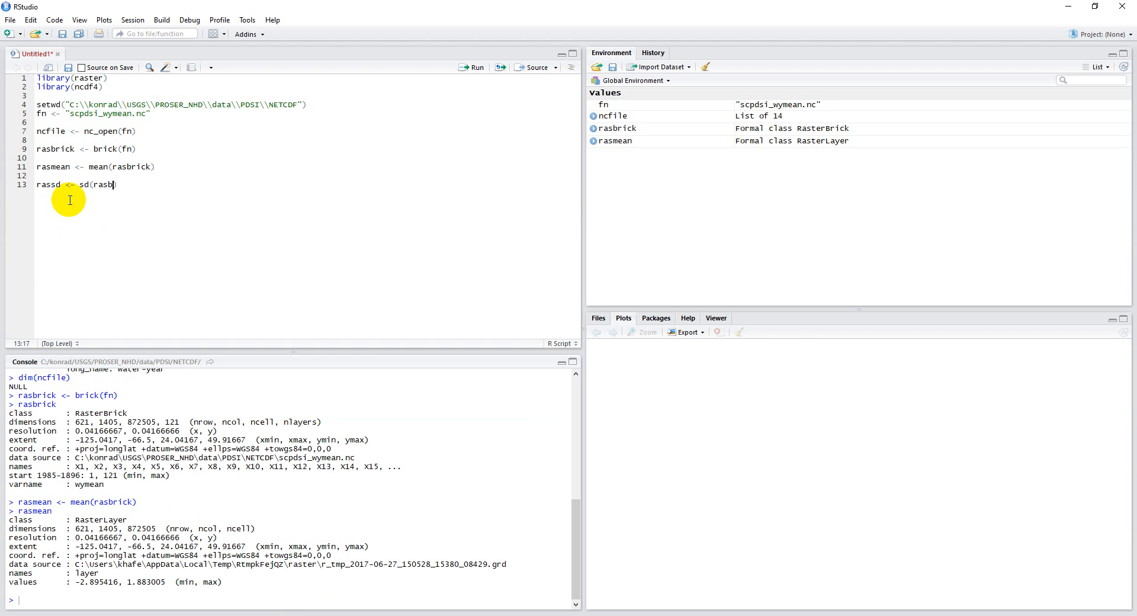
text(rick))
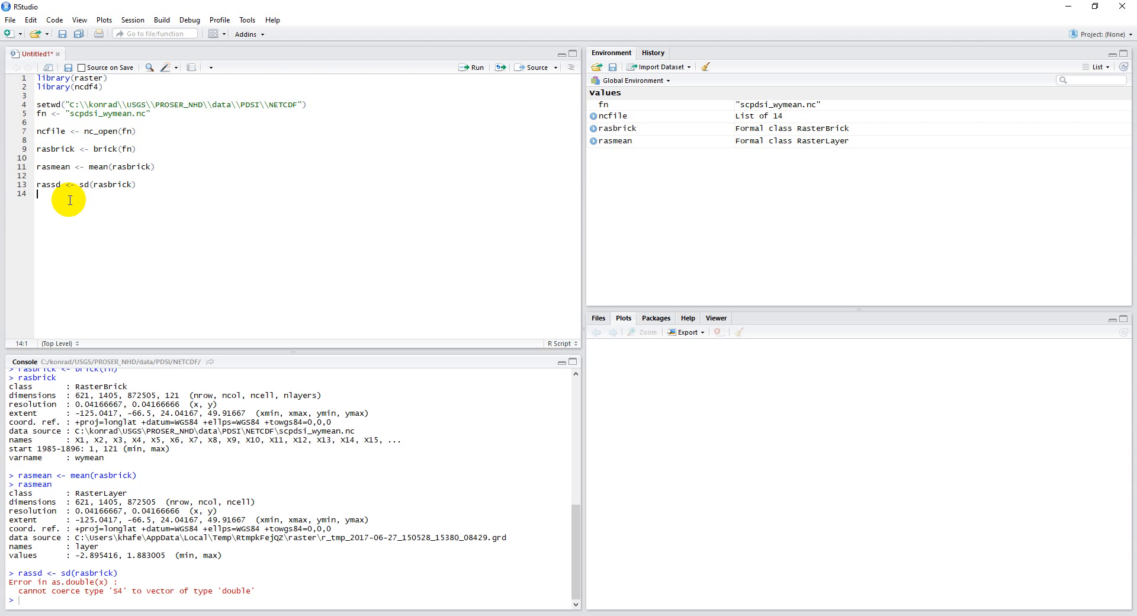
mouse_move(260, 589)
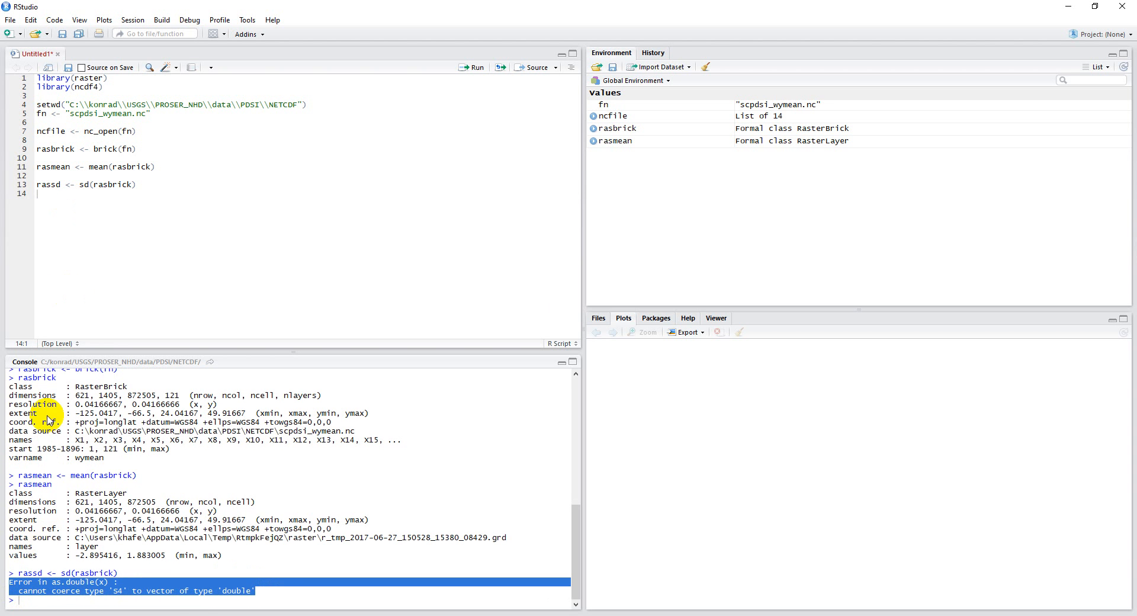
double_click(114, 185)
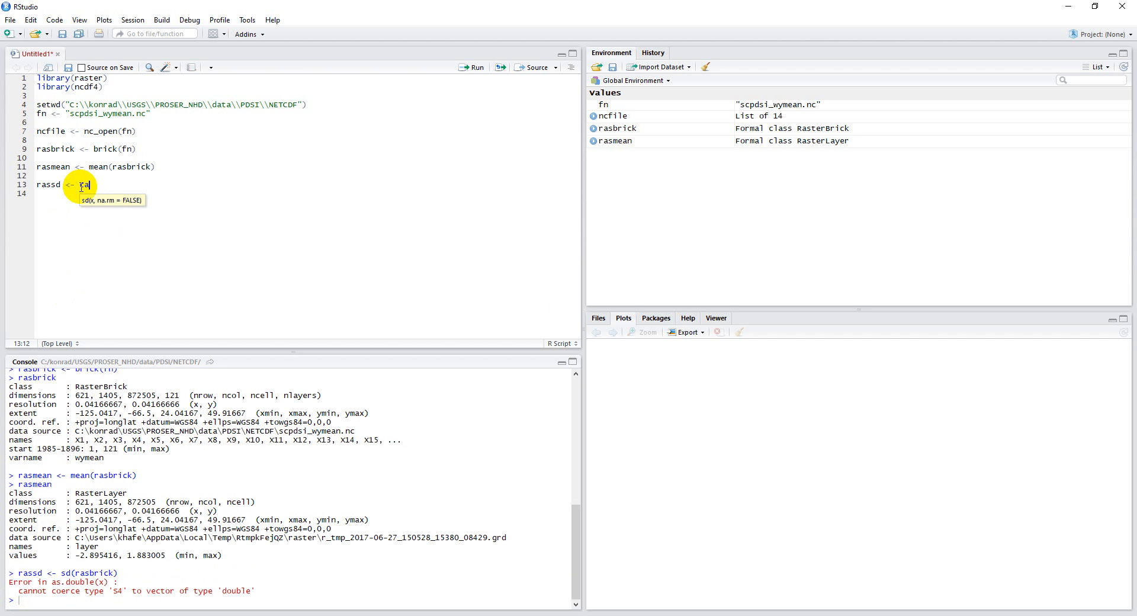
Rewrite line 13 as rassd <- calc(rasbrick, fun=sd, na.rm=T) and run it.
text(calc(*))
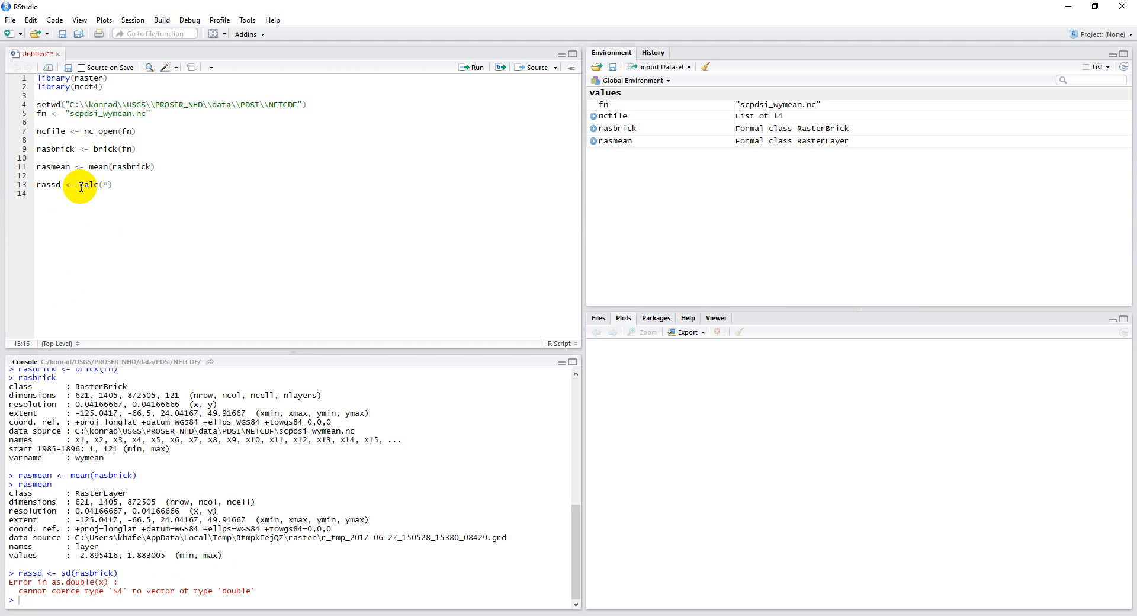
text(raswy)
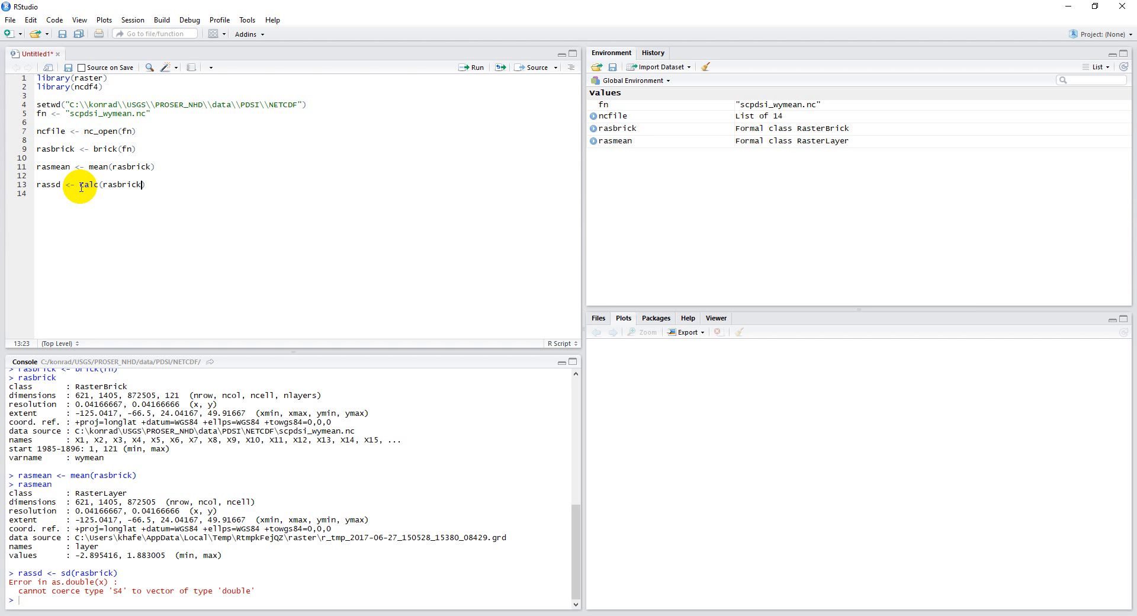
text(, fun)
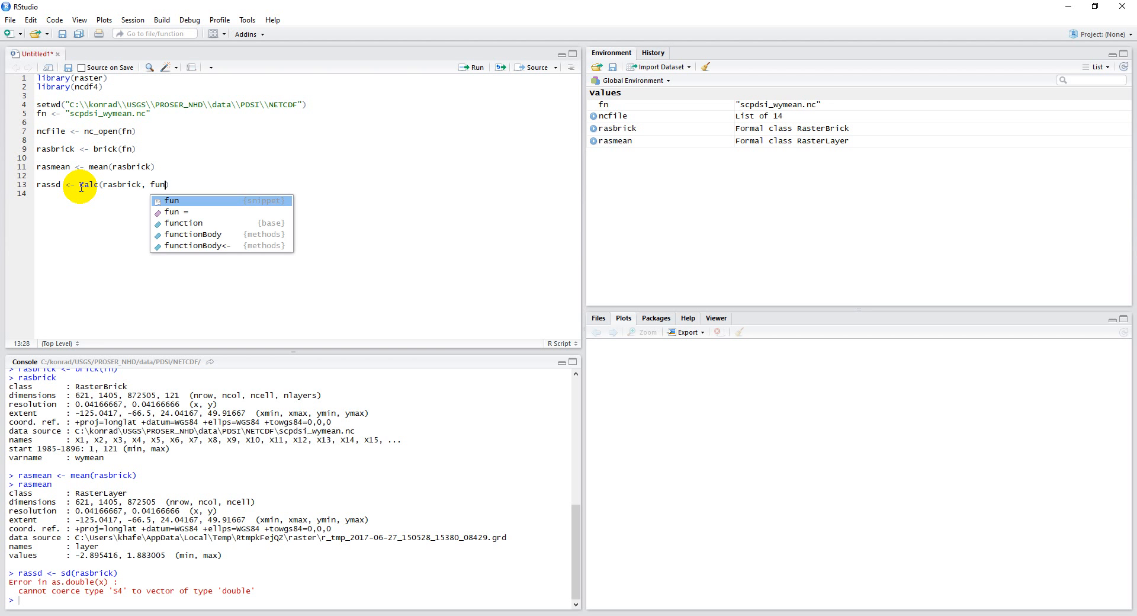
text(=sd,)
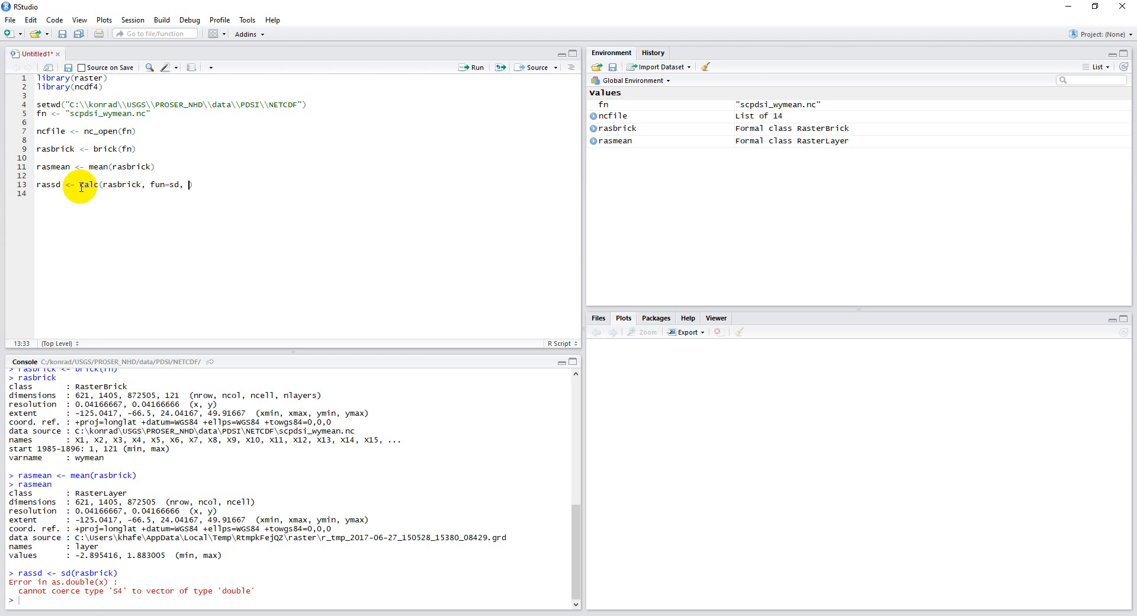
text(na.rm)
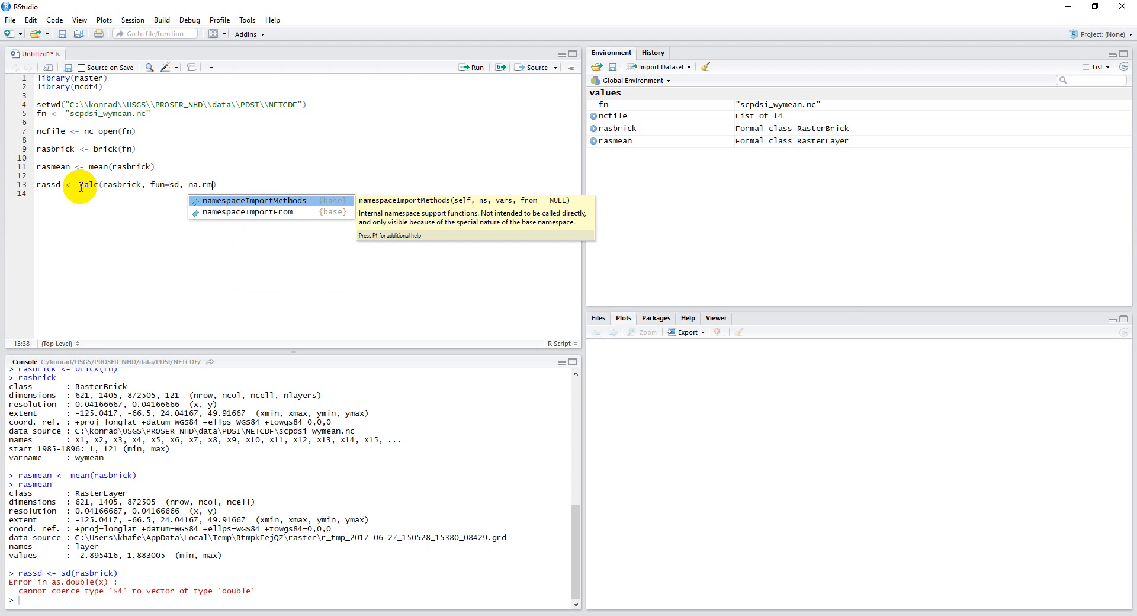
key(Escape)
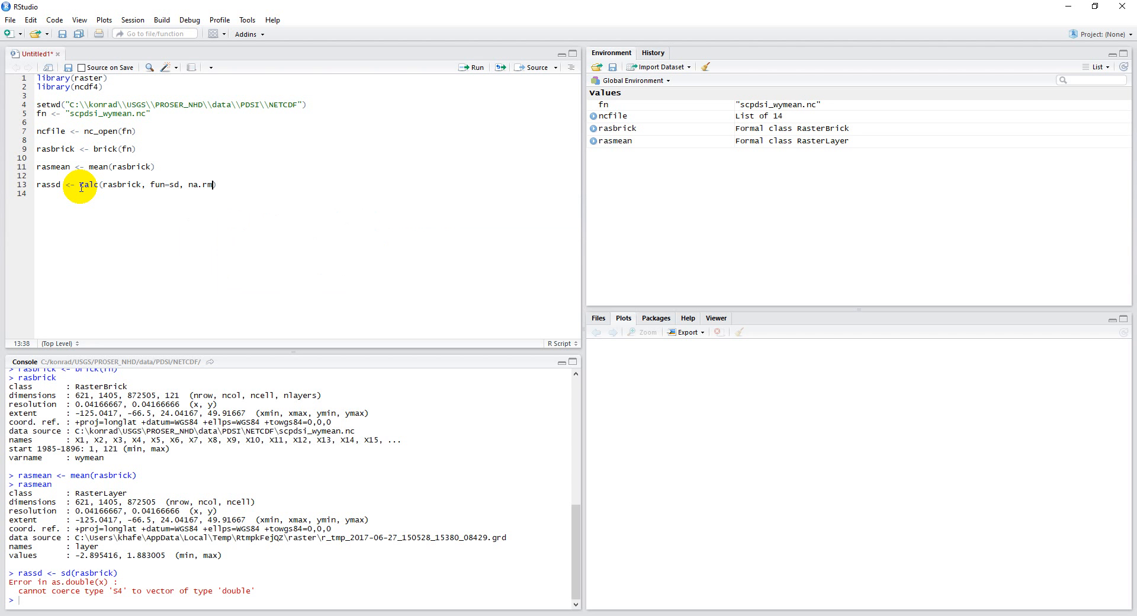
text(=T)
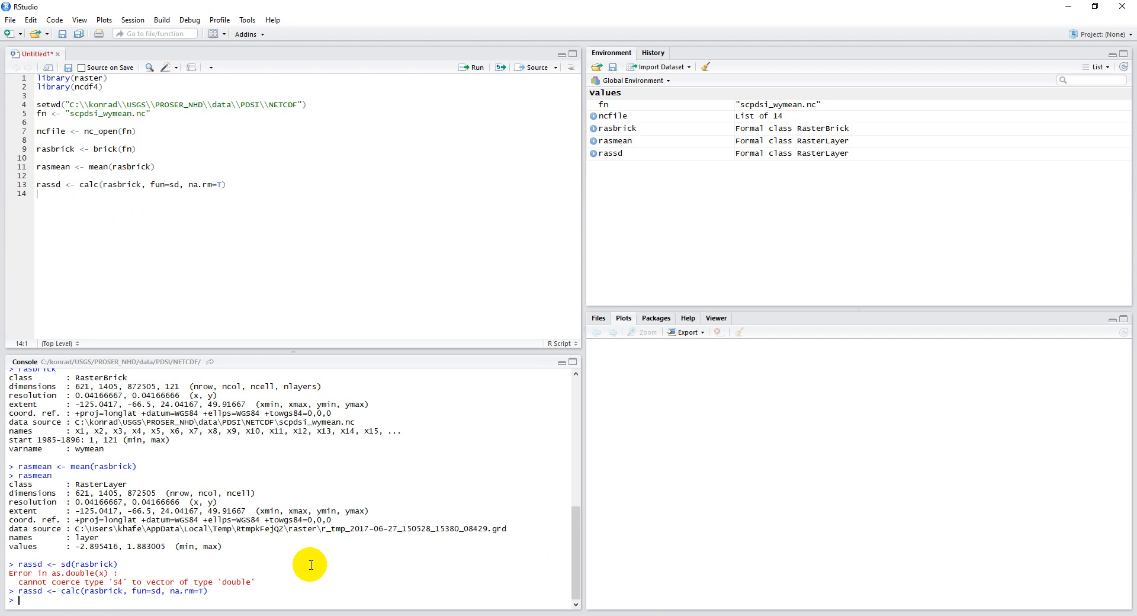
Print rassd in the console, showing values from 0.9977629 to 4.03364.
key(Return)
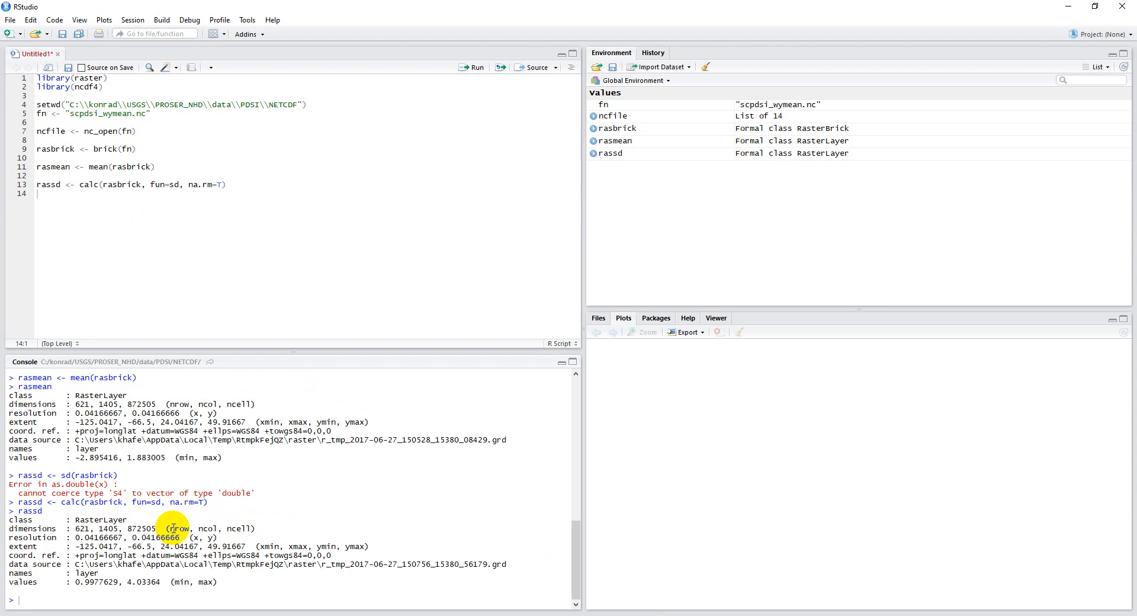
mouse_move(270, 533)
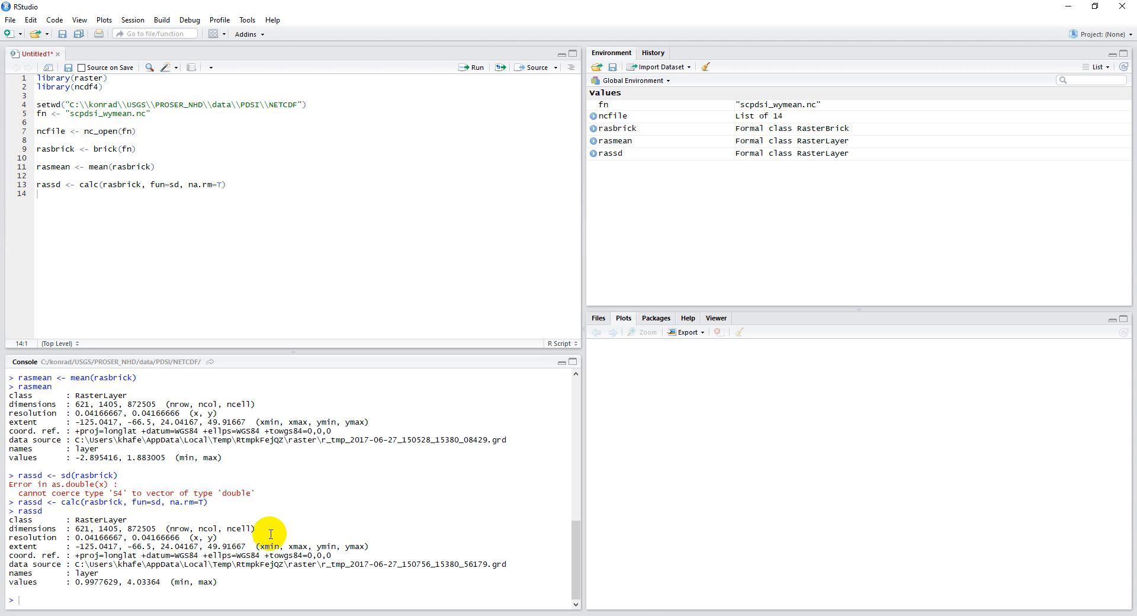
mouse_move(4, 587)
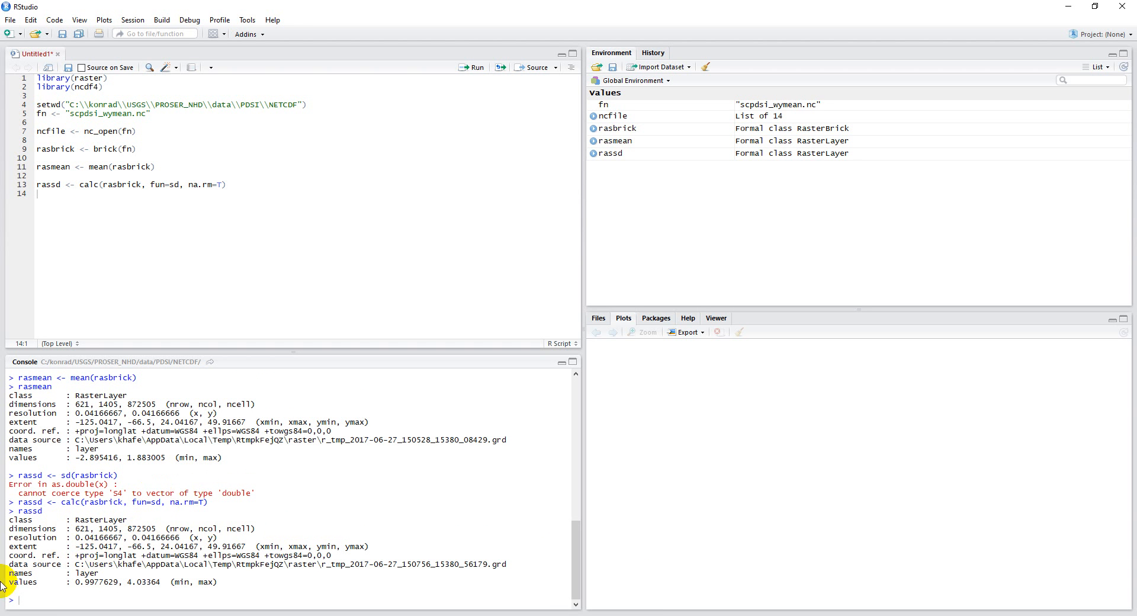
mouse_move(66, 608)
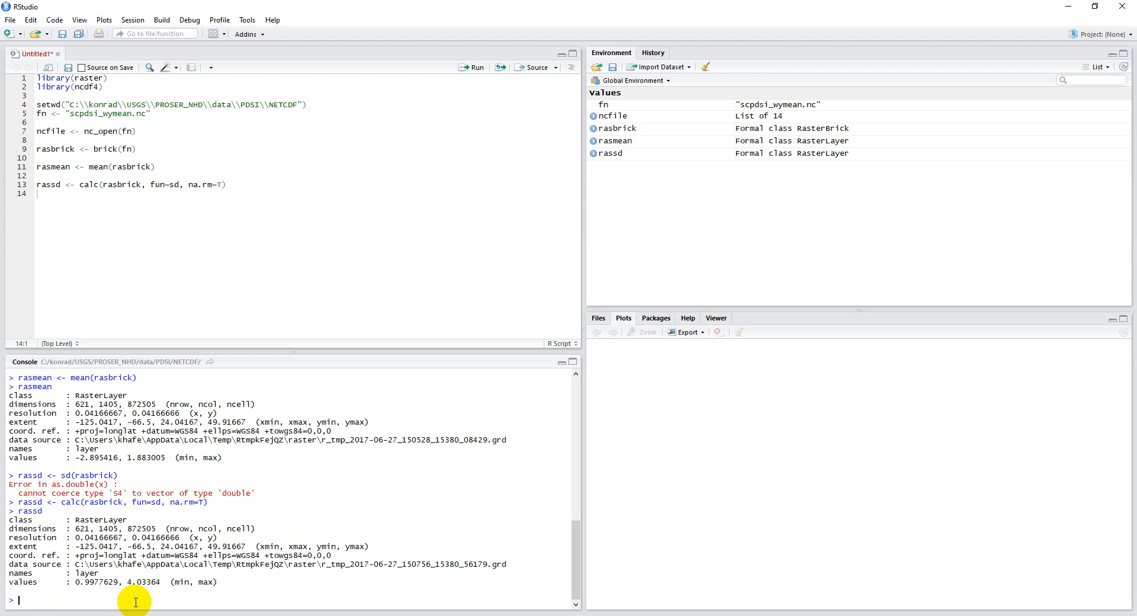
Query rasmean[300,700] and rassd[300,700], returning 0.3035999 and 1.910742.
text(rasmean)
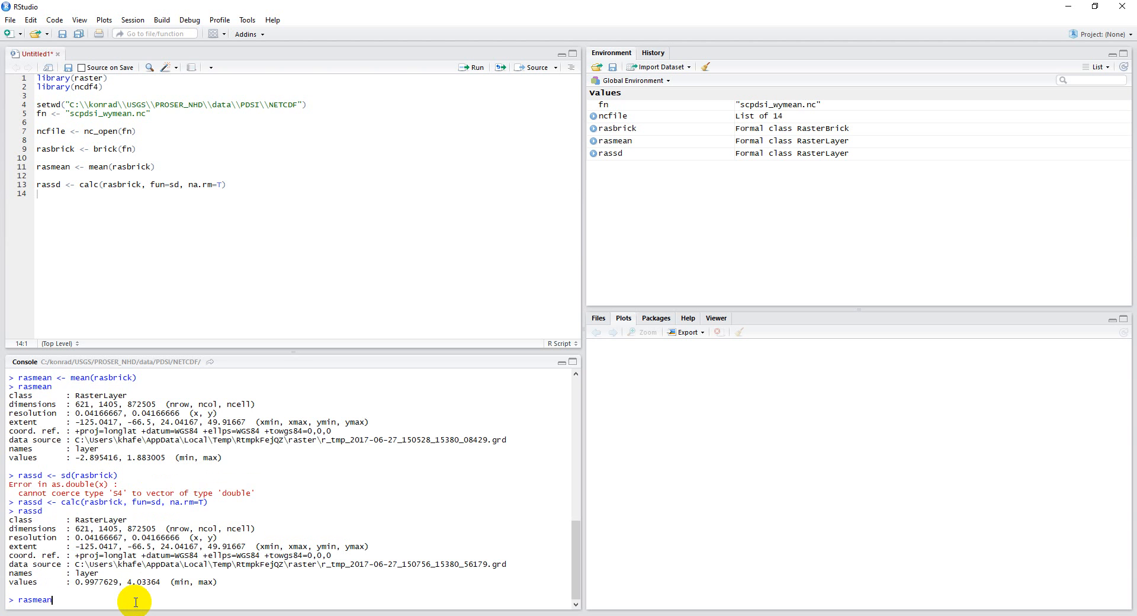
text([])
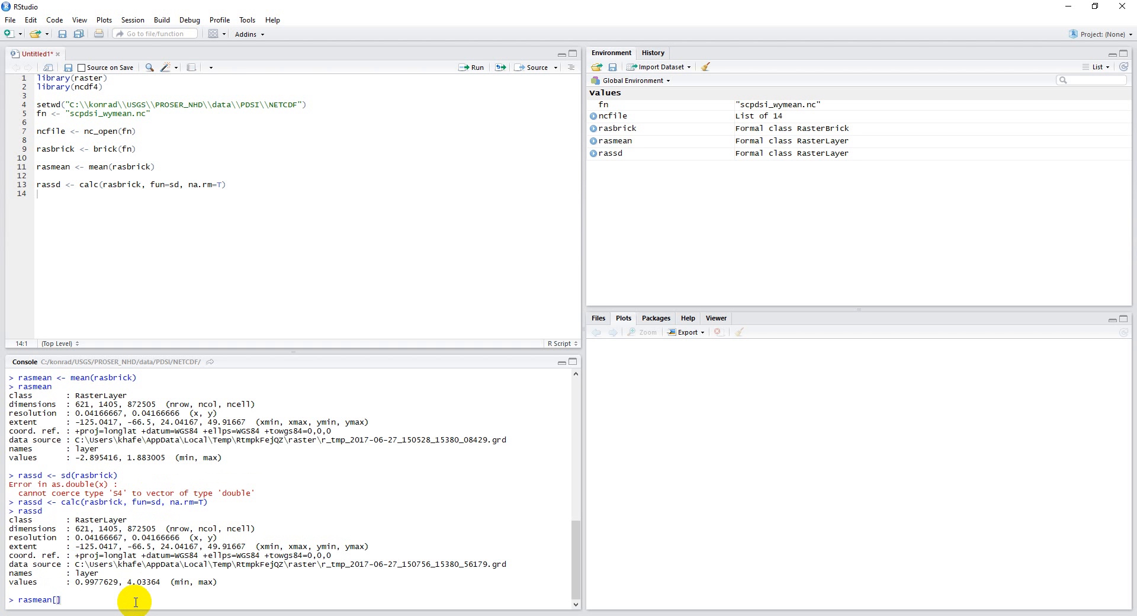
text(300)
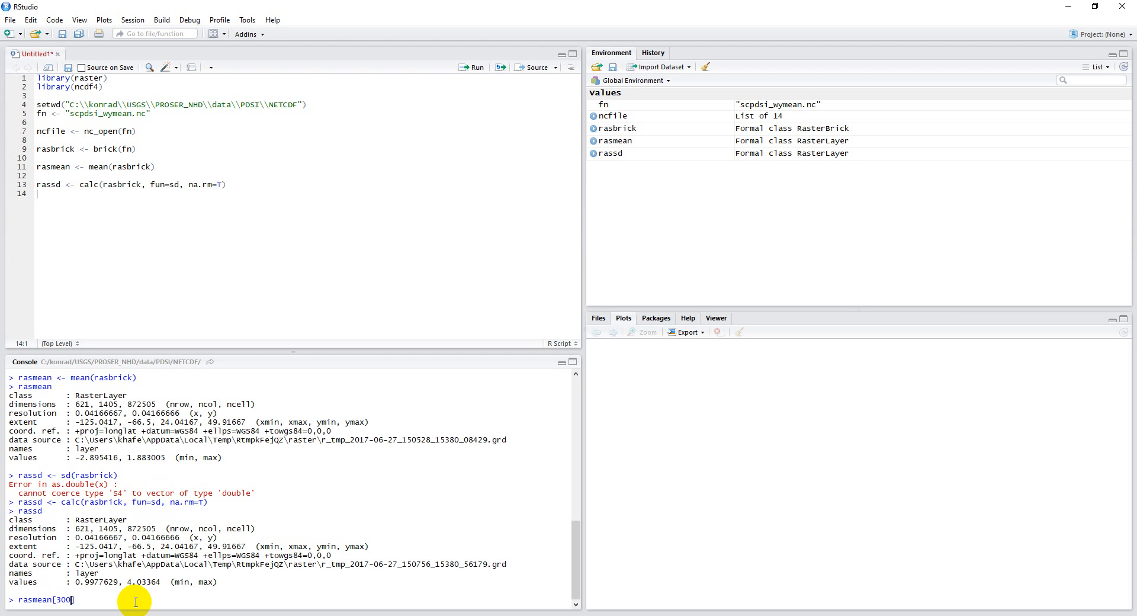
text(,)
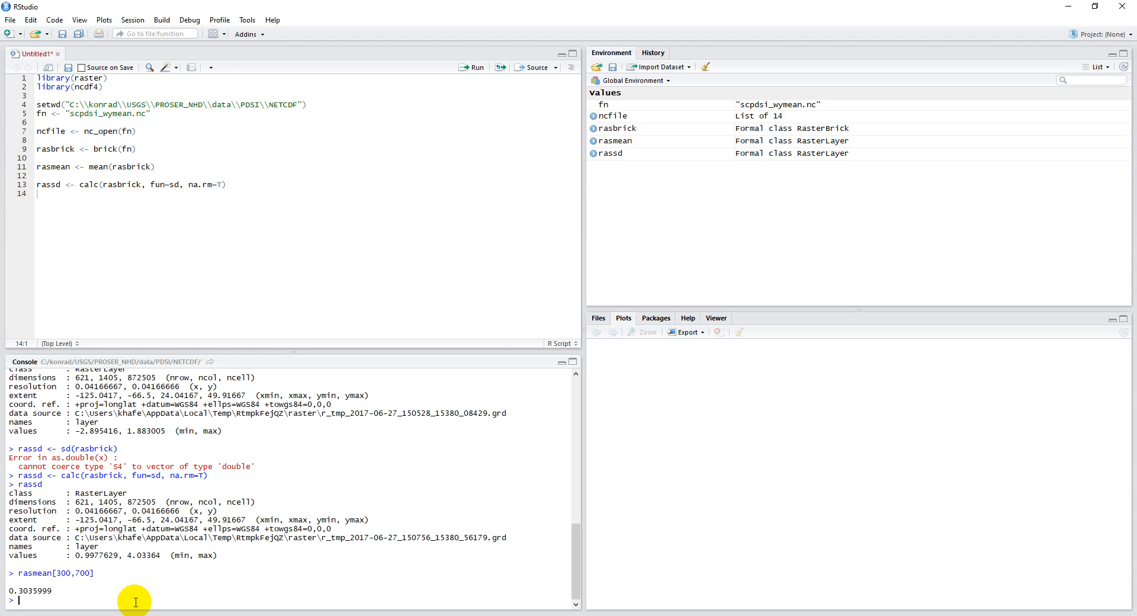
text(rassd[3)
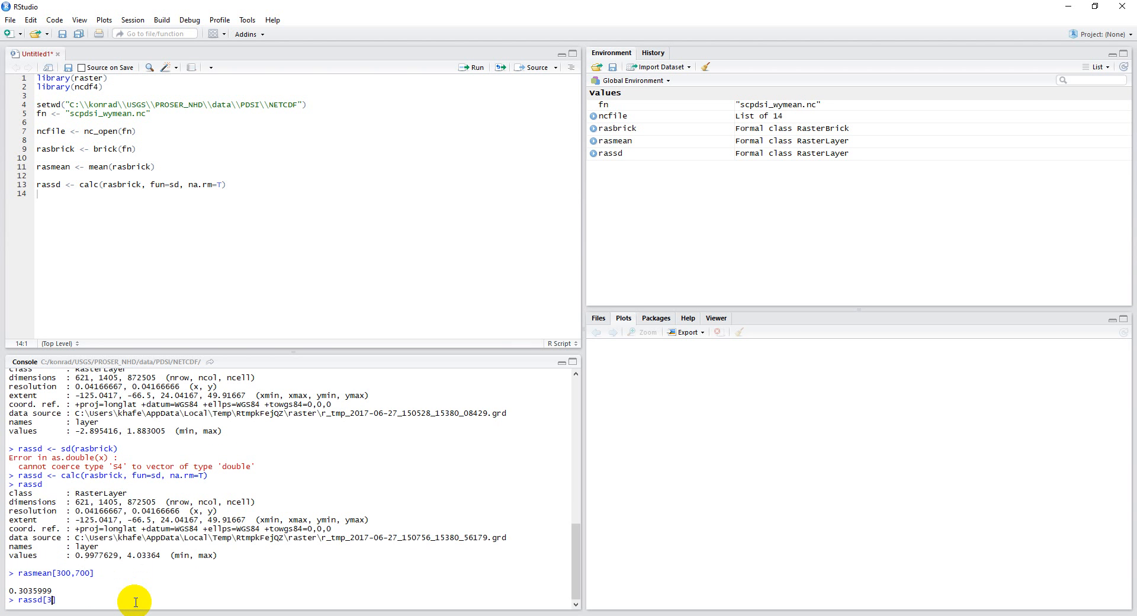
text(00,700])
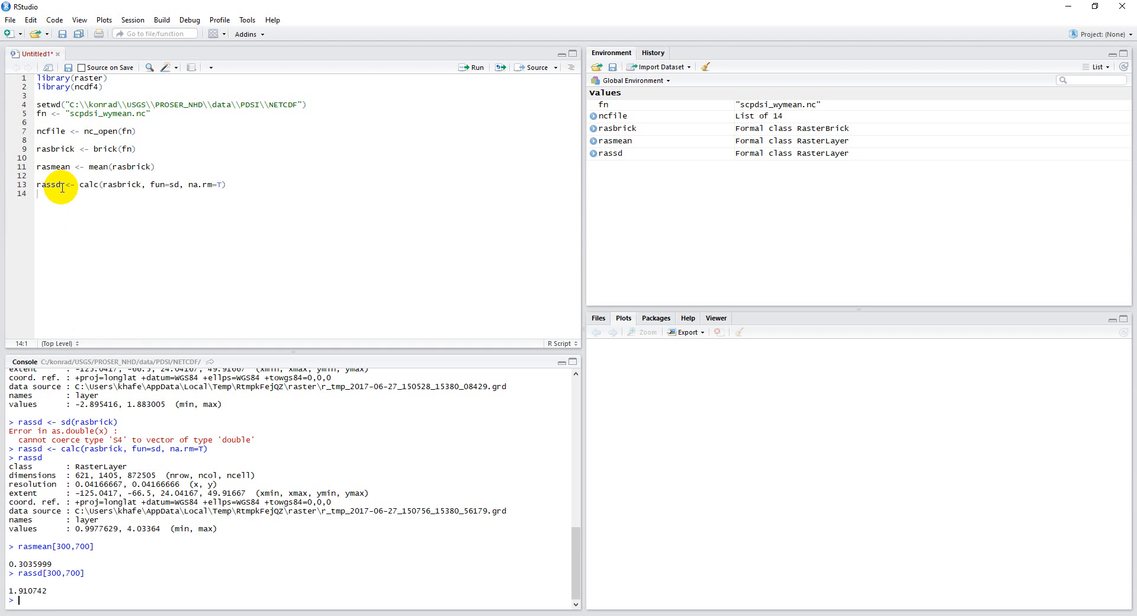
mouse_move(470, 569)
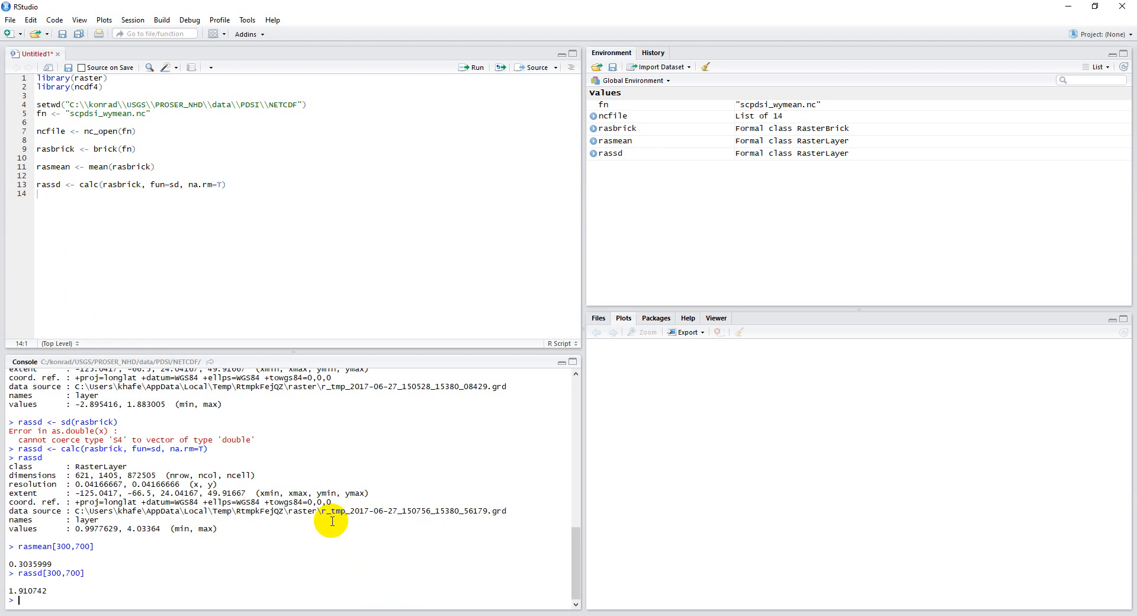
mouse_move(648, 586)
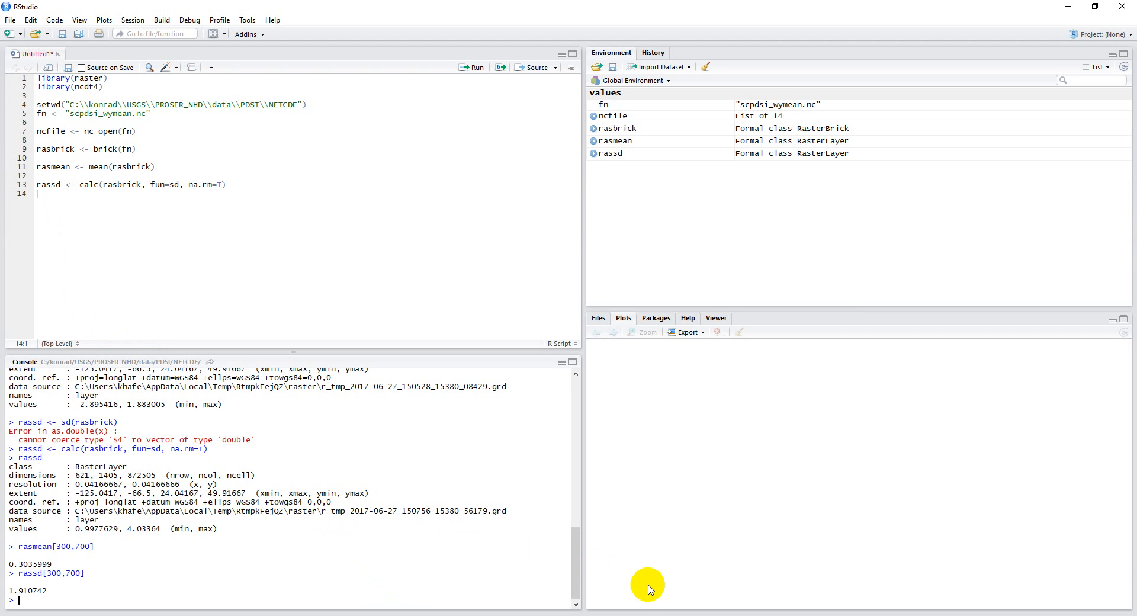